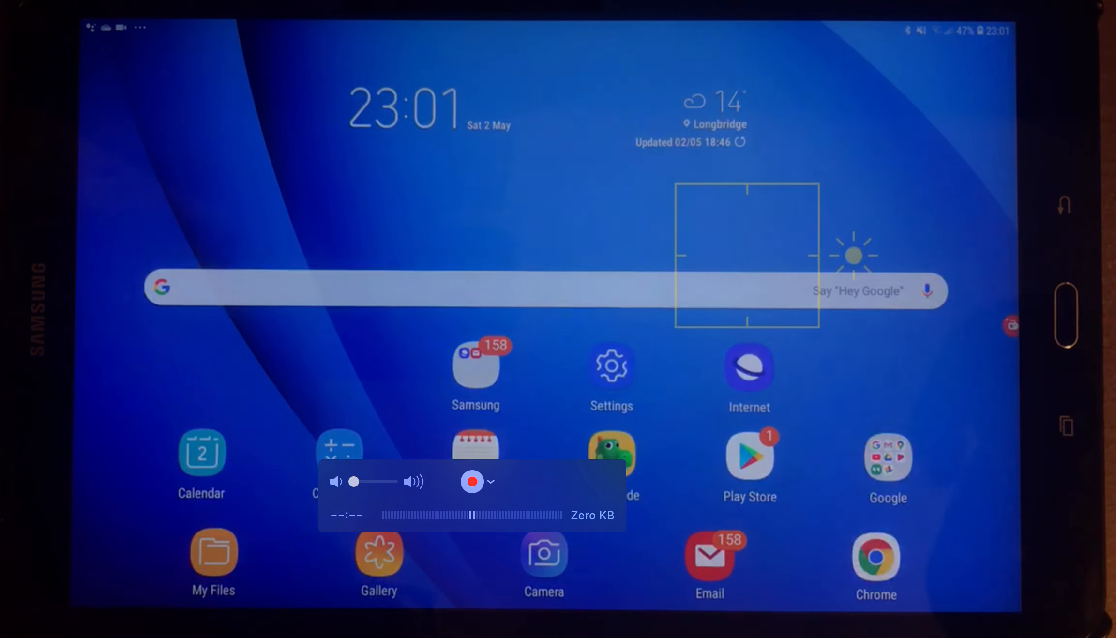
# Run a Google search for 'p s4', view a result, then launch the My Files app from the home screen
pyautogui.click(541, 288)
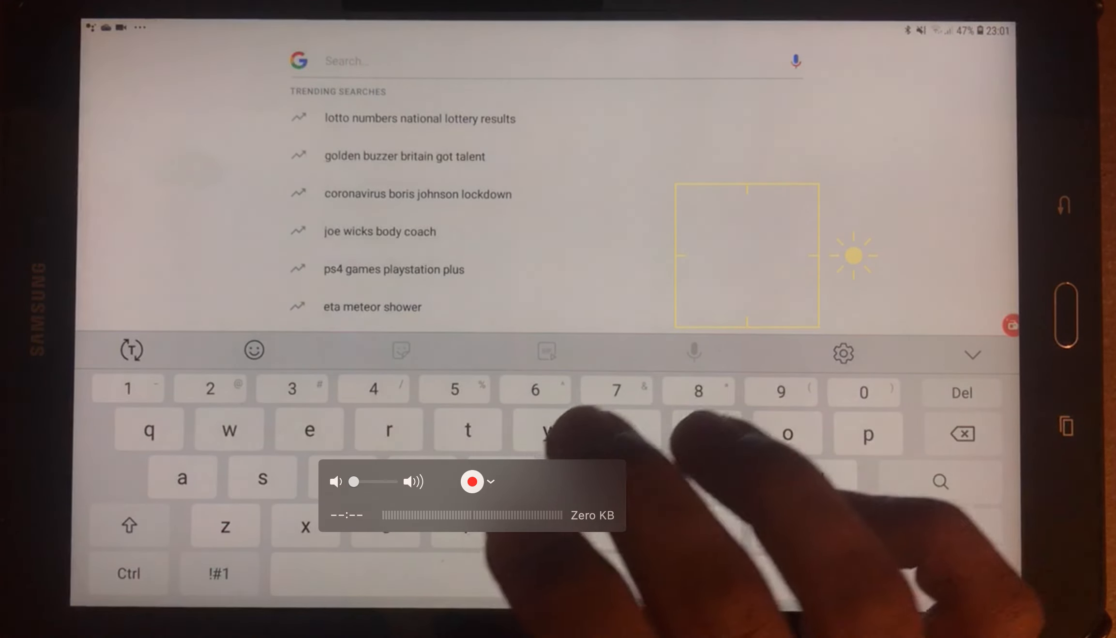
pyautogui.write('p')
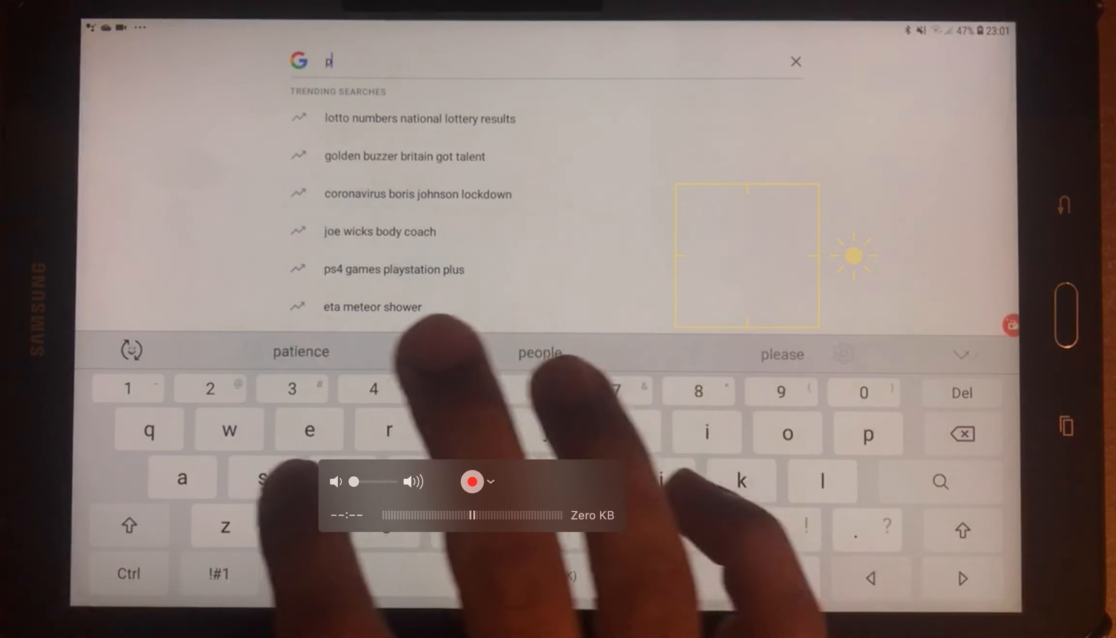
pyautogui.write('s4')
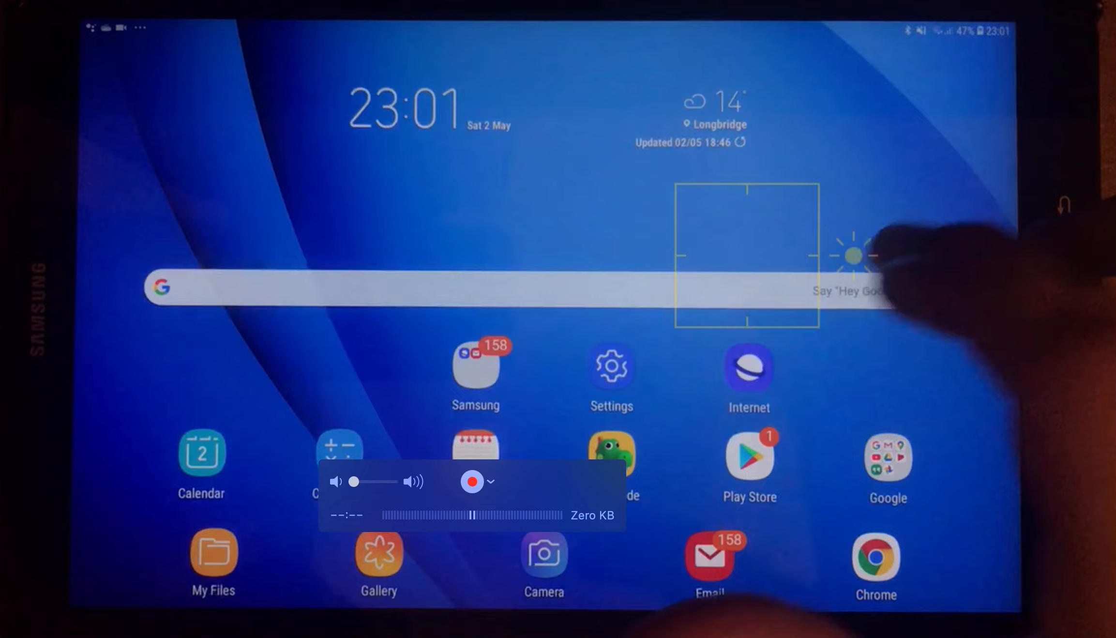
pyautogui.moveTo(926, 284)
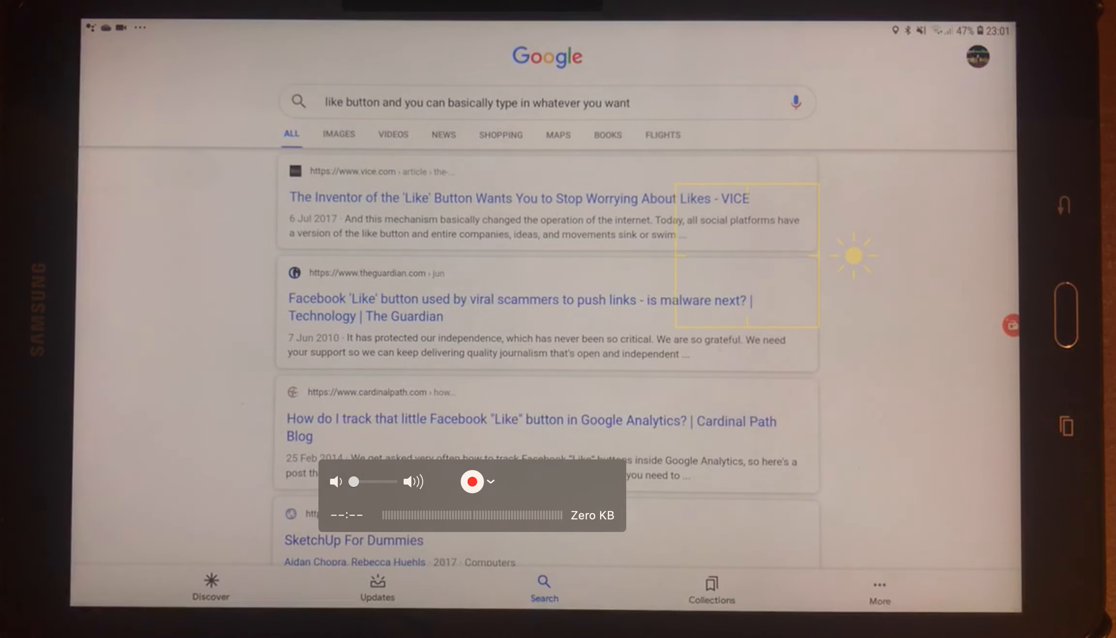
pyautogui.click(795, 102)
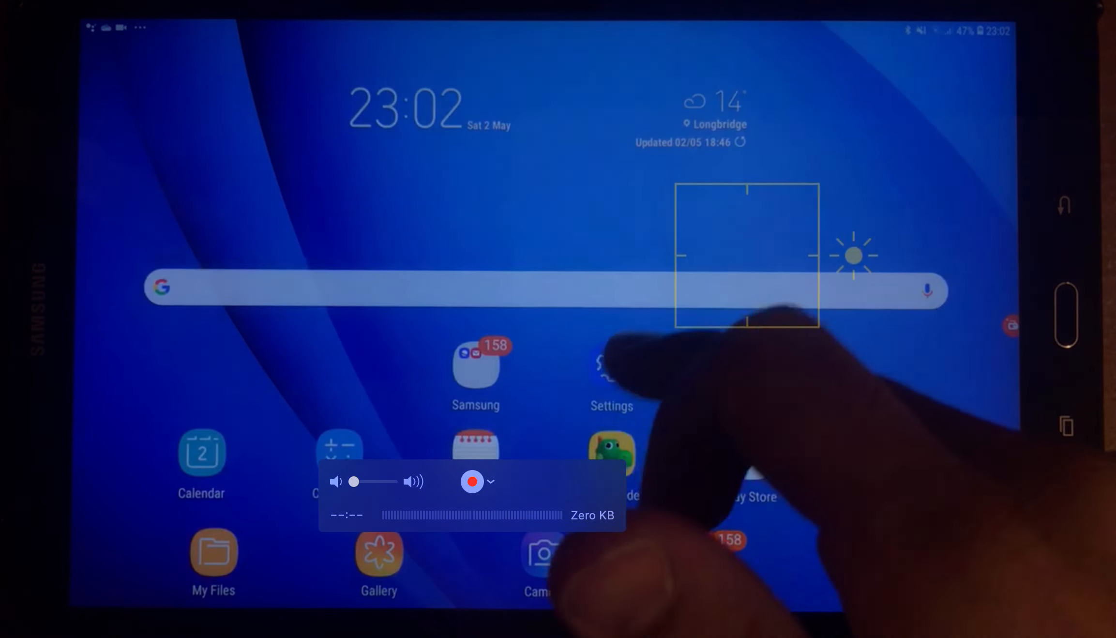
pyautogui.click(611, 370)
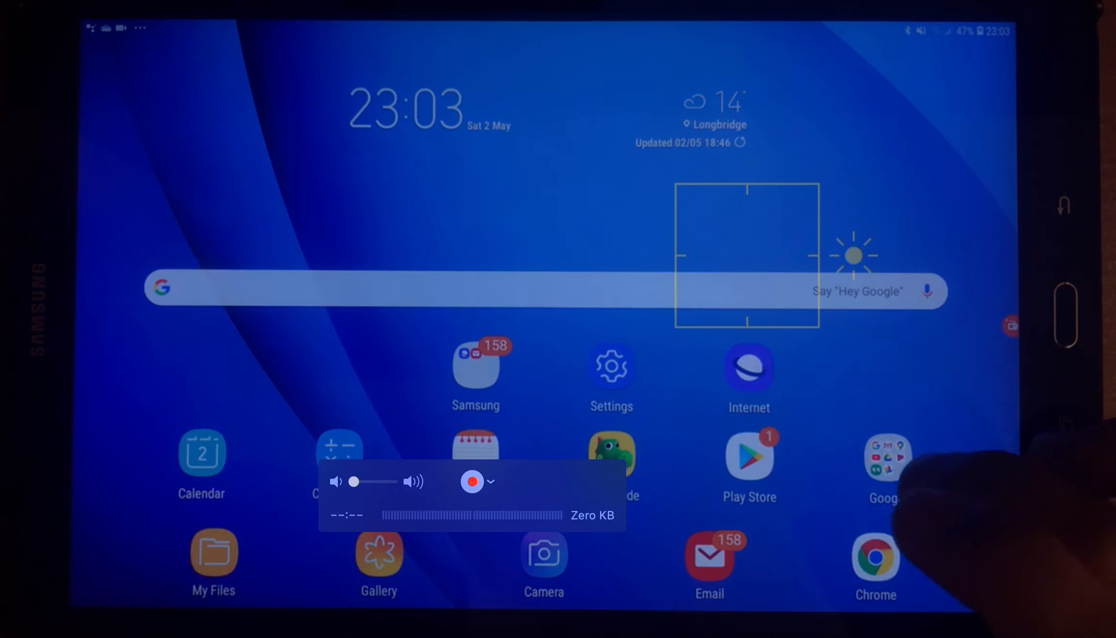
pyautogui.click(884, 467)
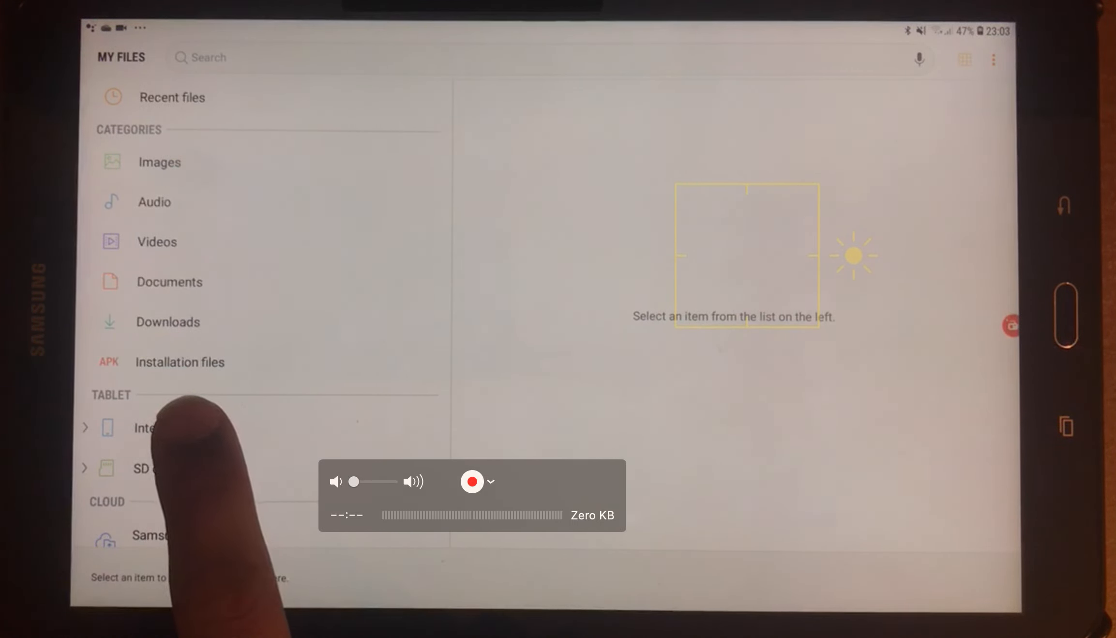
# Browse the Internal storage and SD card folders in My Files, then return to the home screen
pyautogui.click(179, 428)
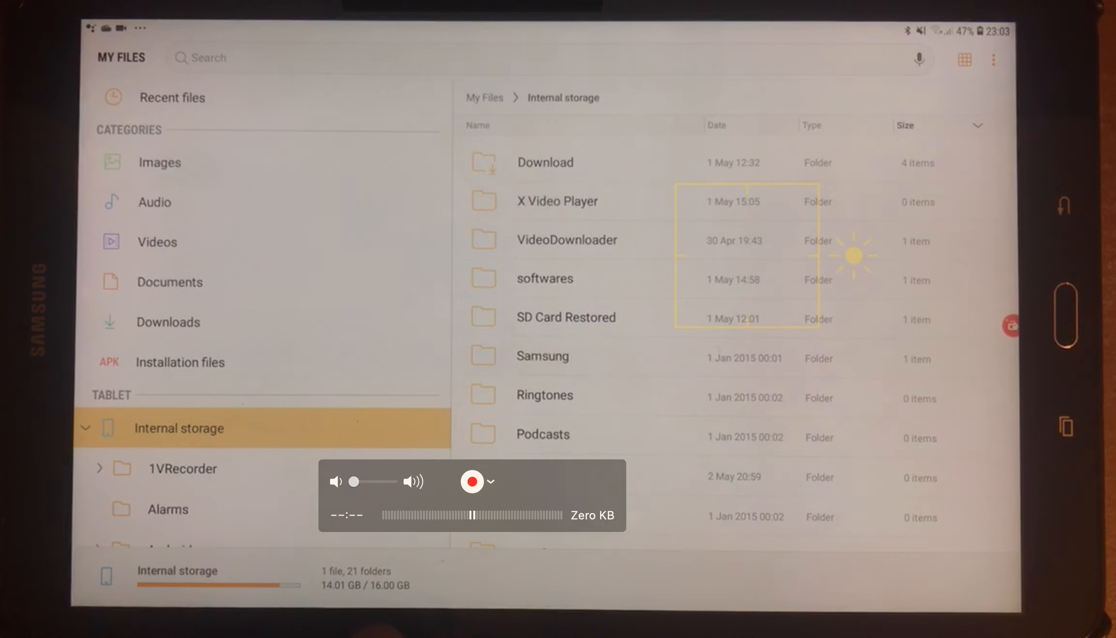
pyautogui.scroll(-3)
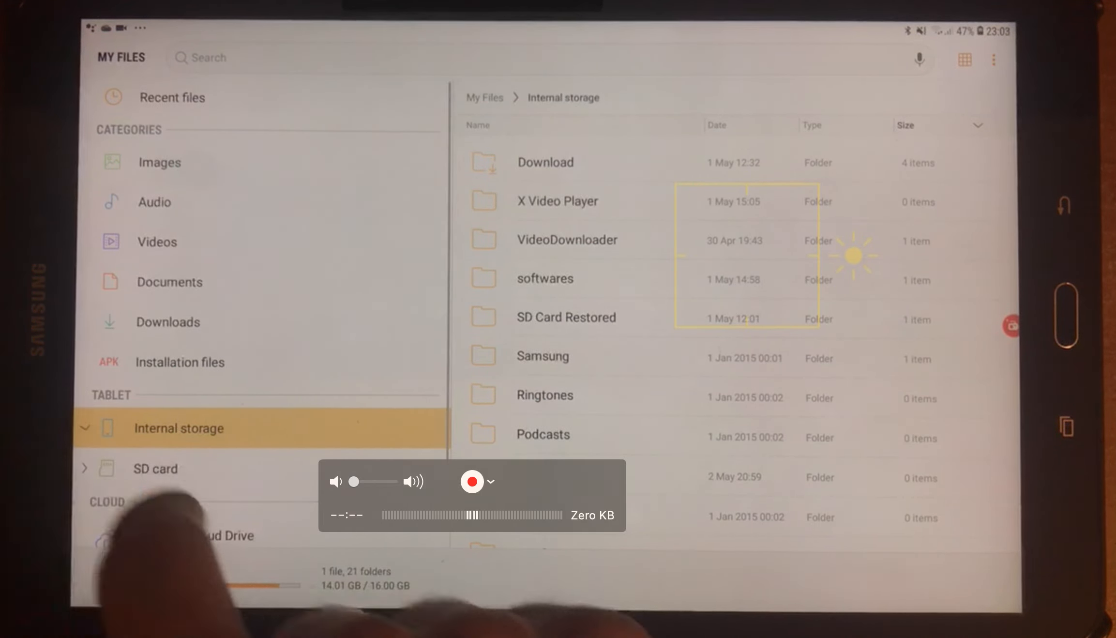
pyautogui.click(155, 469)
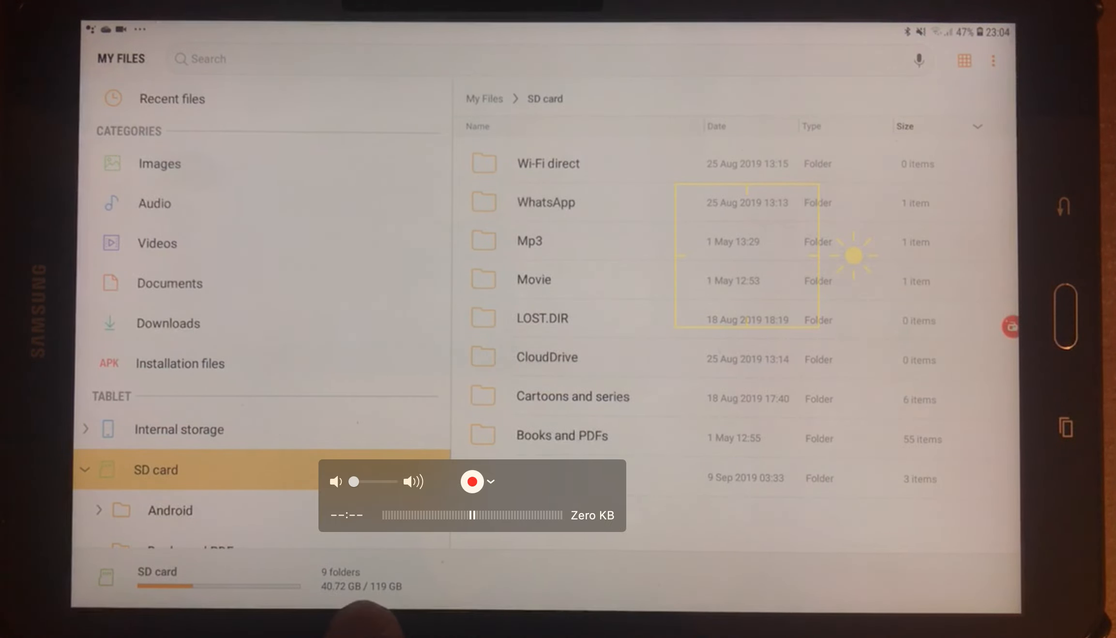
pyautogui.click(85, 469)
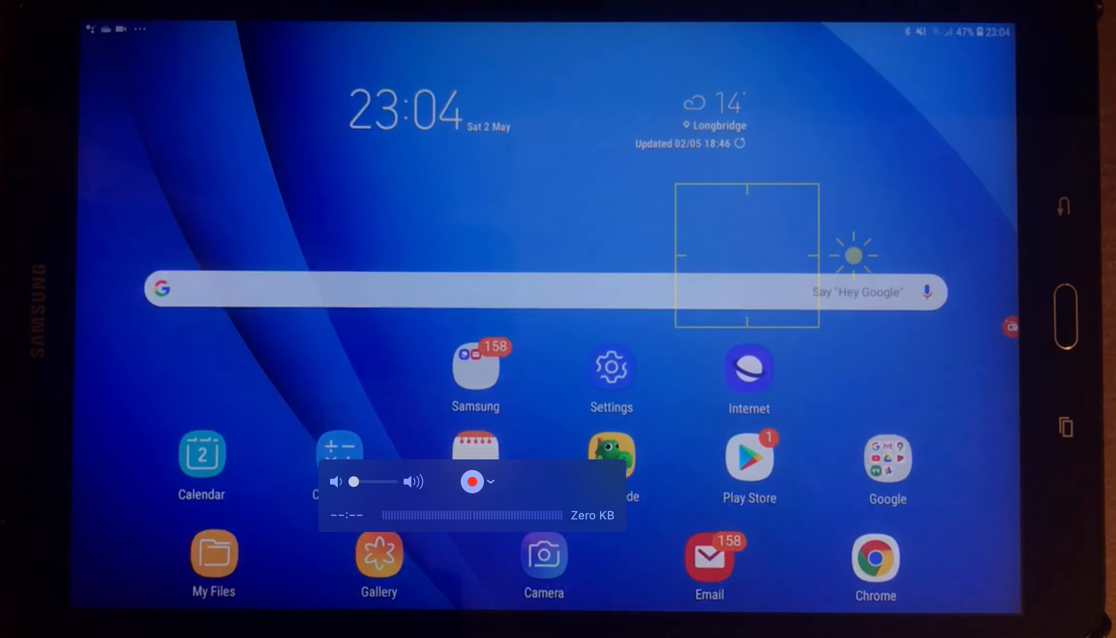
# Launch Gallery to view the Pictures tab, then go back to the home screen
pyautogui.click(378, 556)
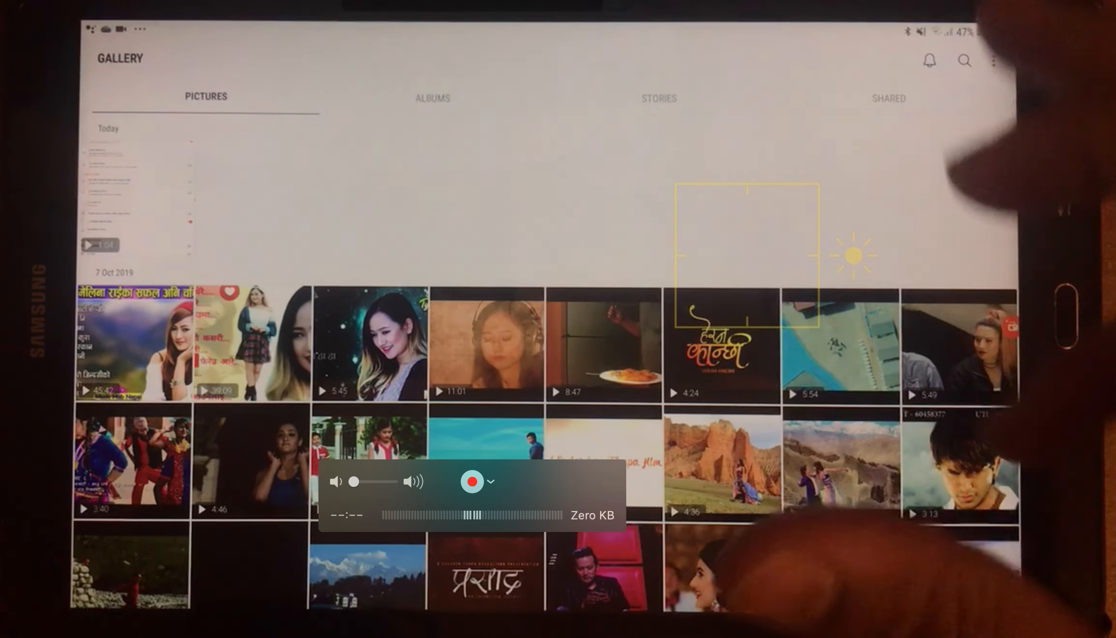
pyautogui.press('Home')
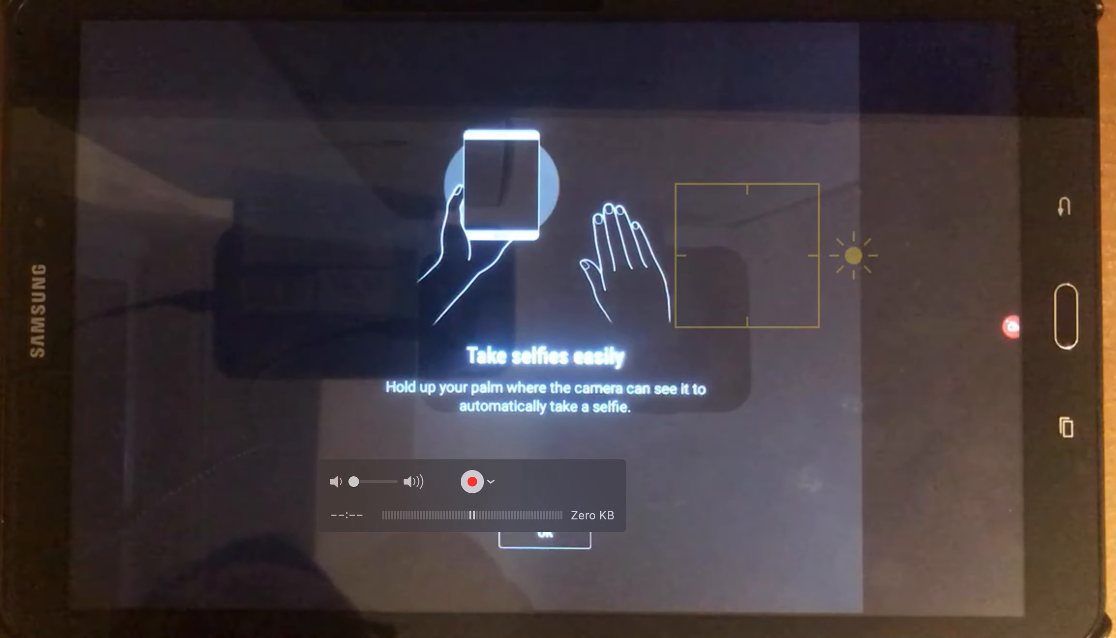
# Dismiss the 'Take selfies easily' palm-gesture tip with OK in the Camera app
pyautogui.click(544, 533)
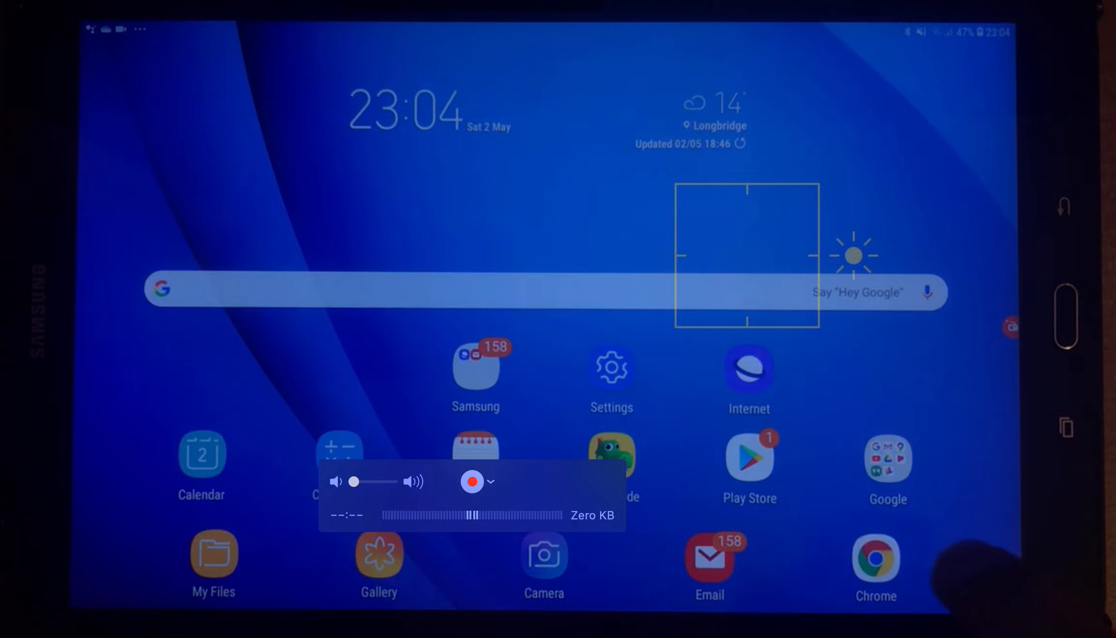
pyautogui.click(876, 558)
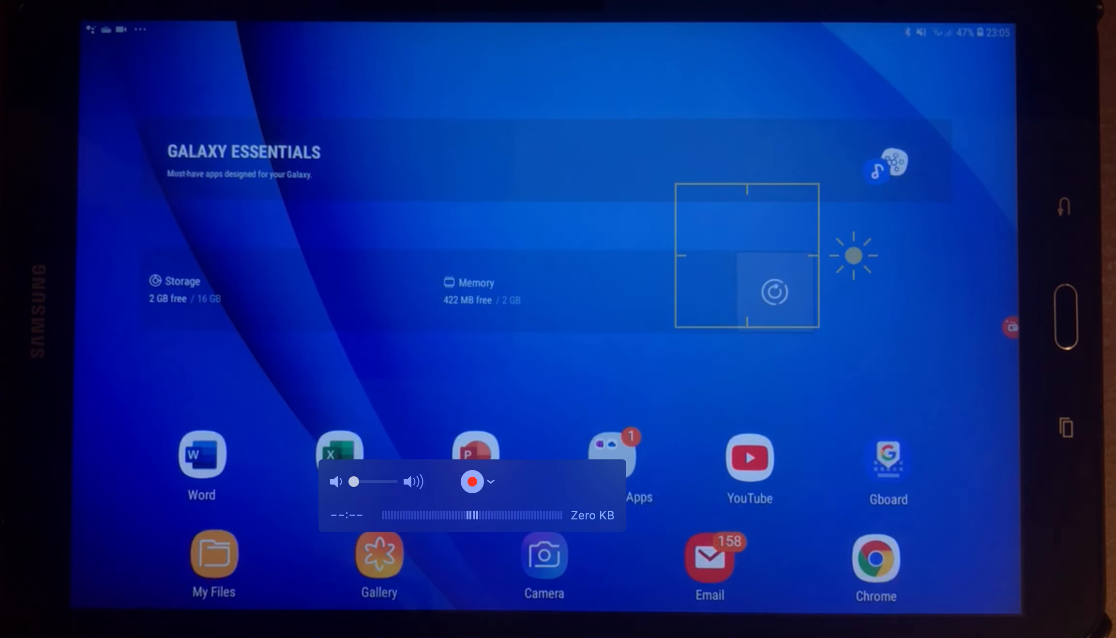
# Show the second home screen page with Galaxy Essentials, Word, Excel, PowerPoint and YouTube
pyautogui.click(774, 293)
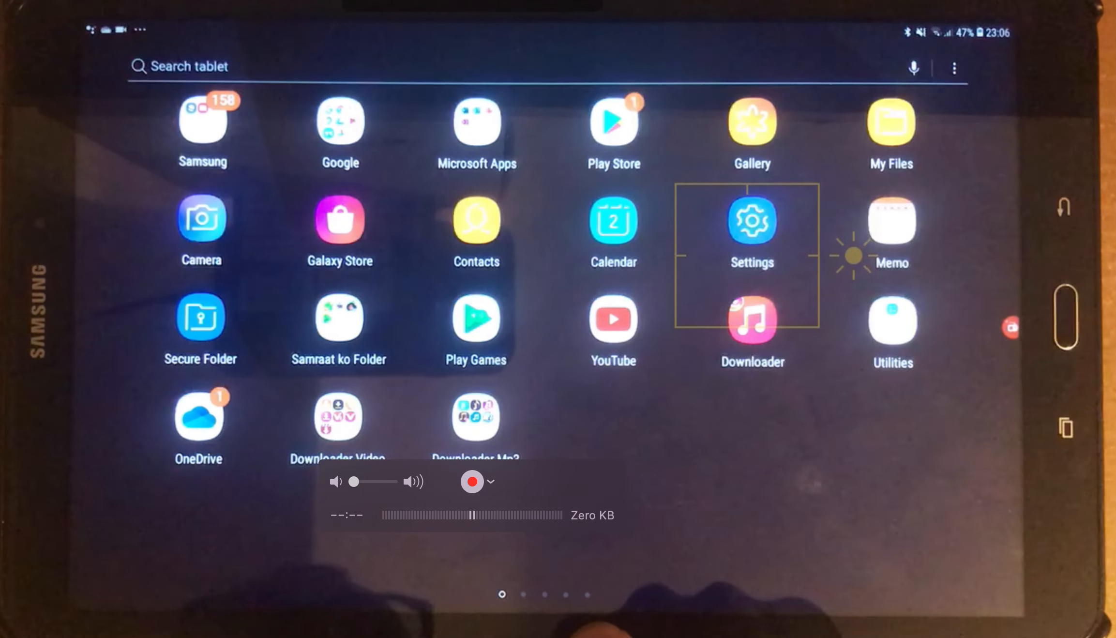
# Swipe through the app drawer pages to reach downloaded apps like Viber and Kindle
pyautogui.hscroll(-3)
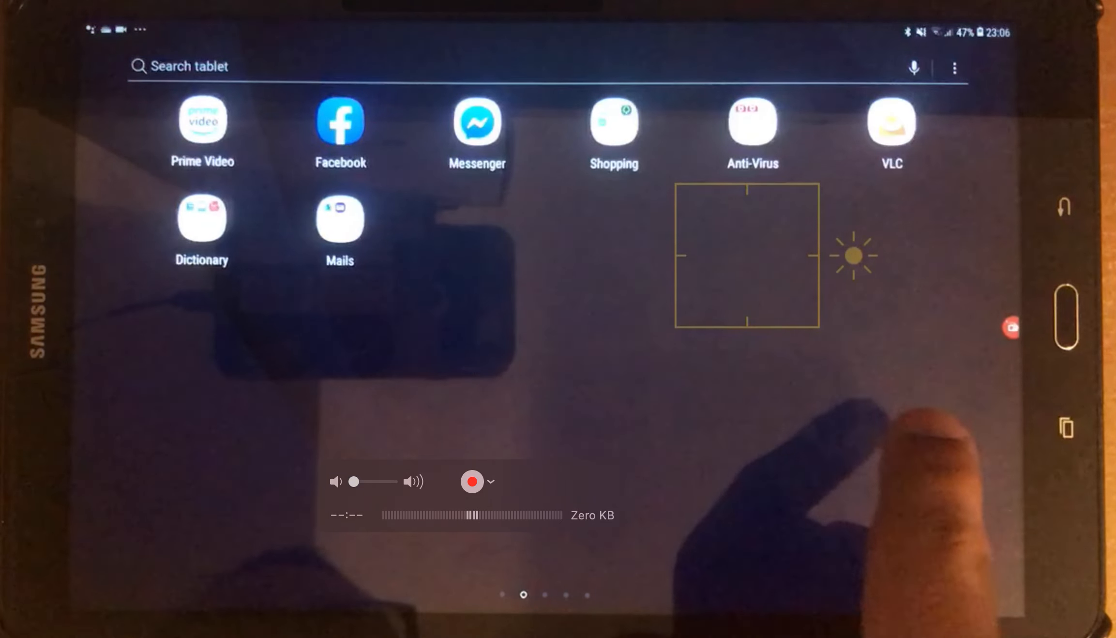
pyautogui.hscroll(-3)
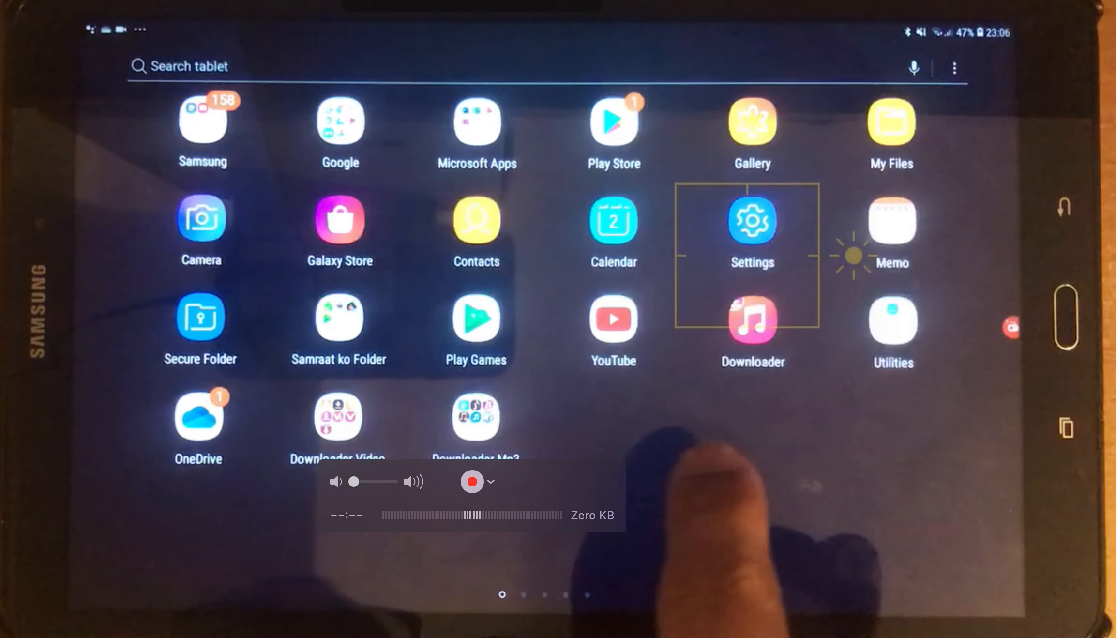
pyautogui.hscroll(-3)
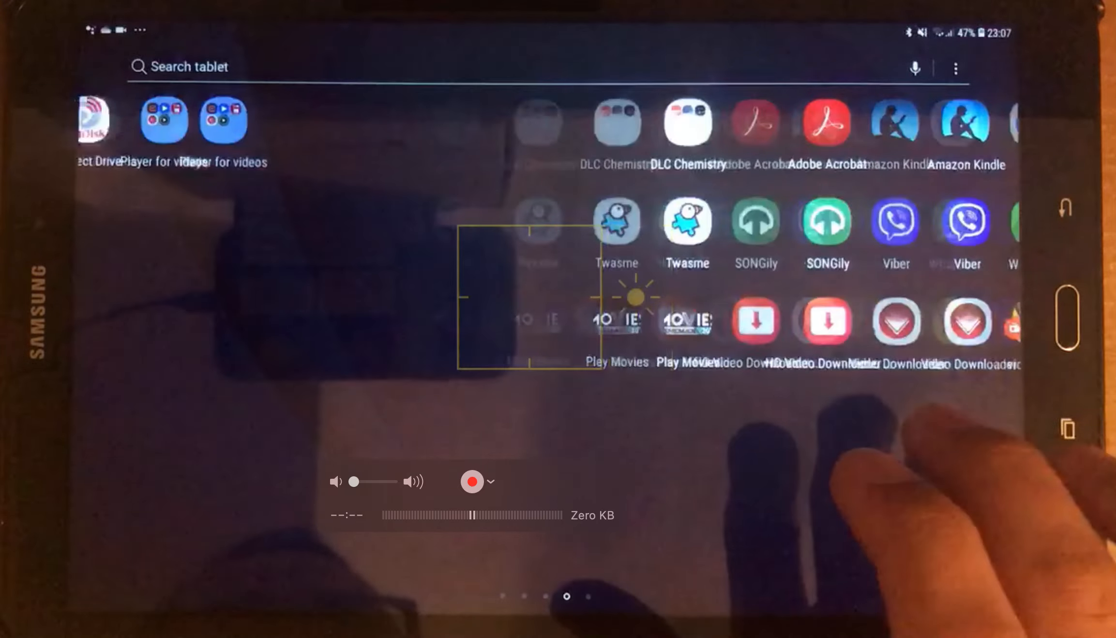
# Page back and forth in the app drawer to show Adobe Acrobat, Viber, BT Wi-fi and Games
pyautogui.hscroll(3)
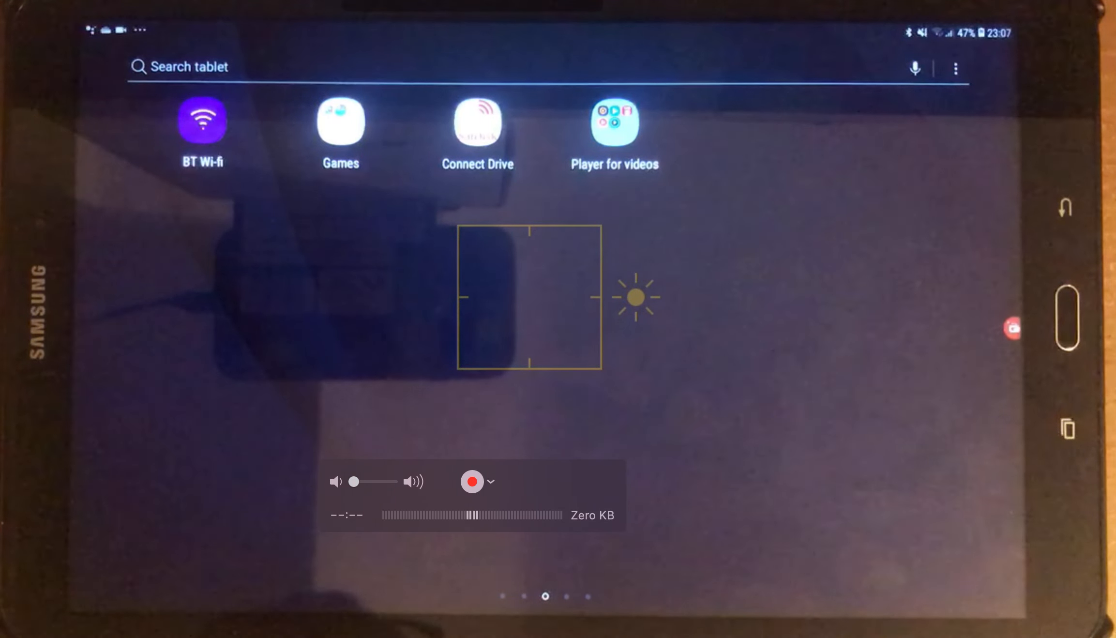
pyautogui.hscroll(-3)
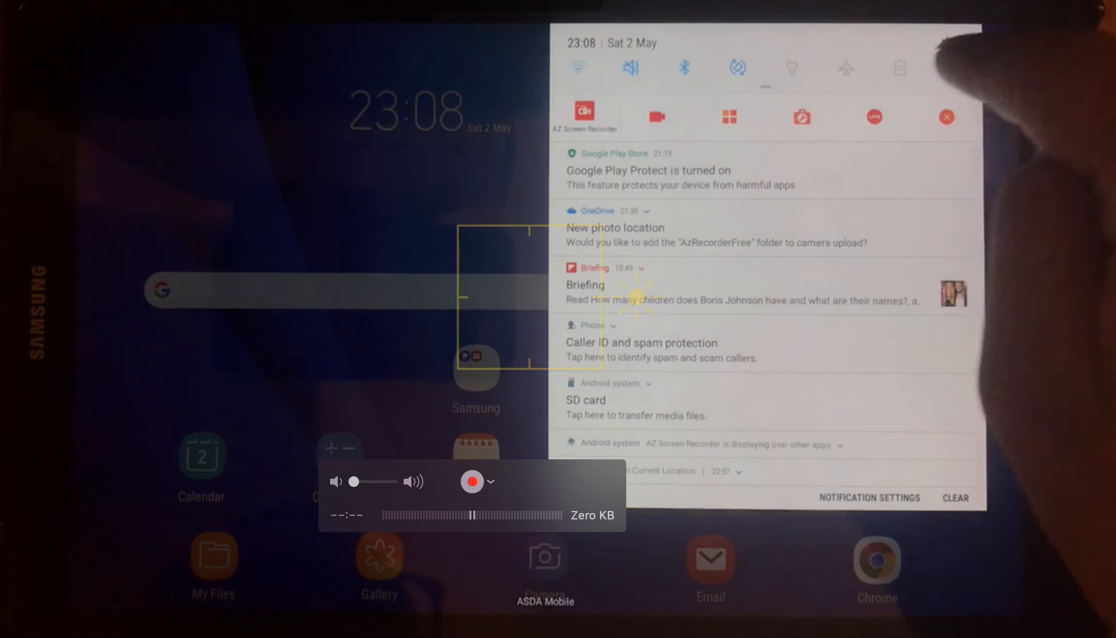
# Pull down the notification panel with quick toggles over the home screen
pyautogui.scroll(-3)
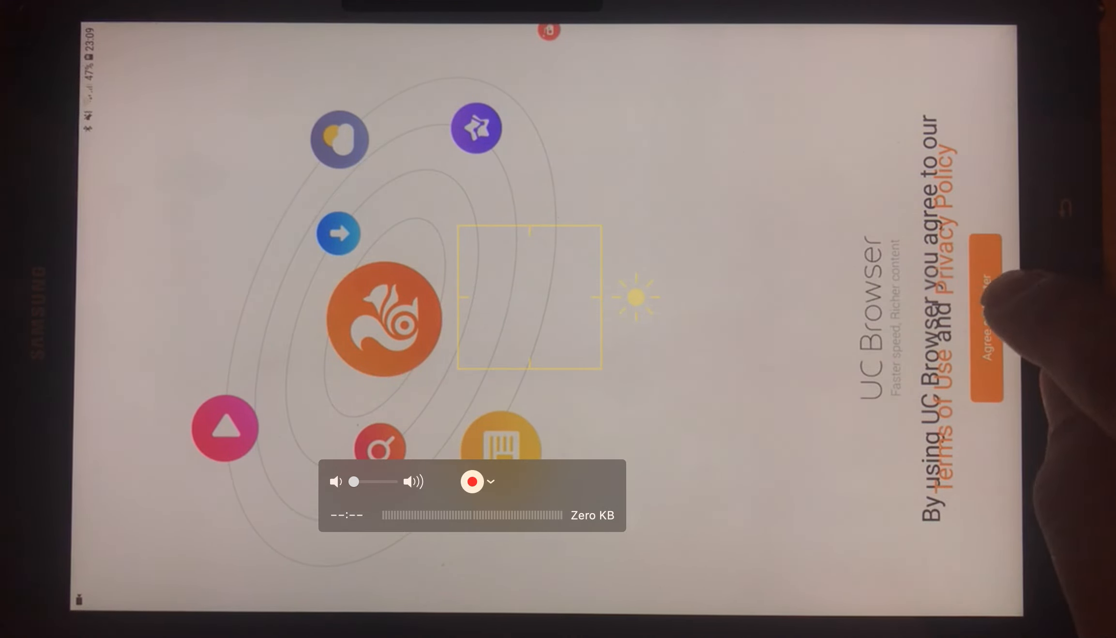
# Agree to UC Browser's terms of use and privacy policy on the welcome screen
pyautogui.click(984, 327)
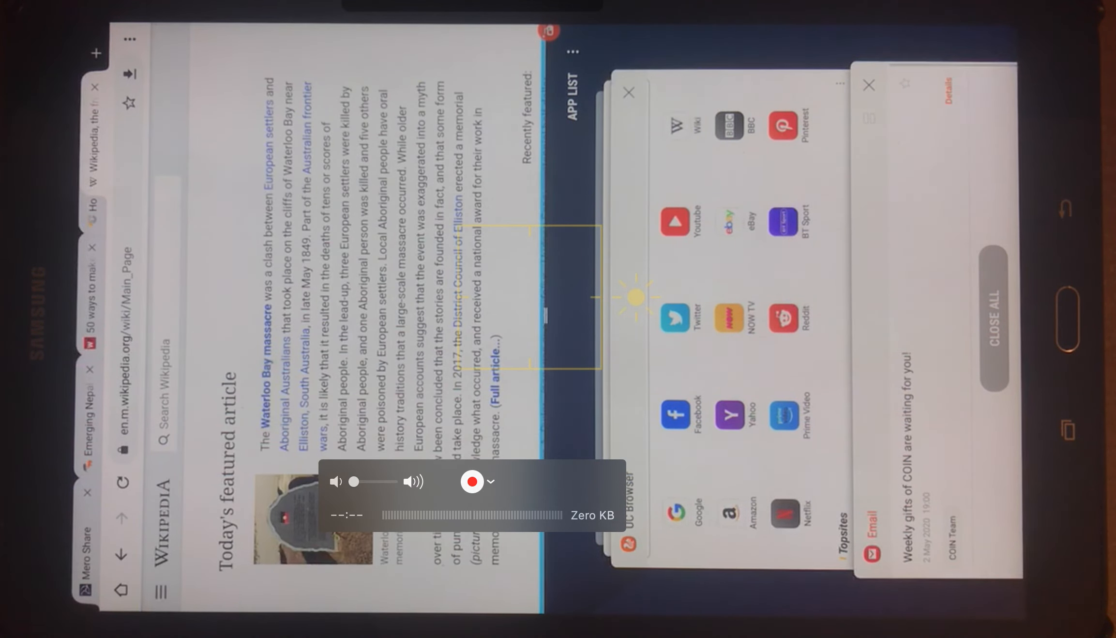
# Scroll the split-screen Wikipedia page down to In the news and the footer, then back up
pyautogui.scroll(-3)
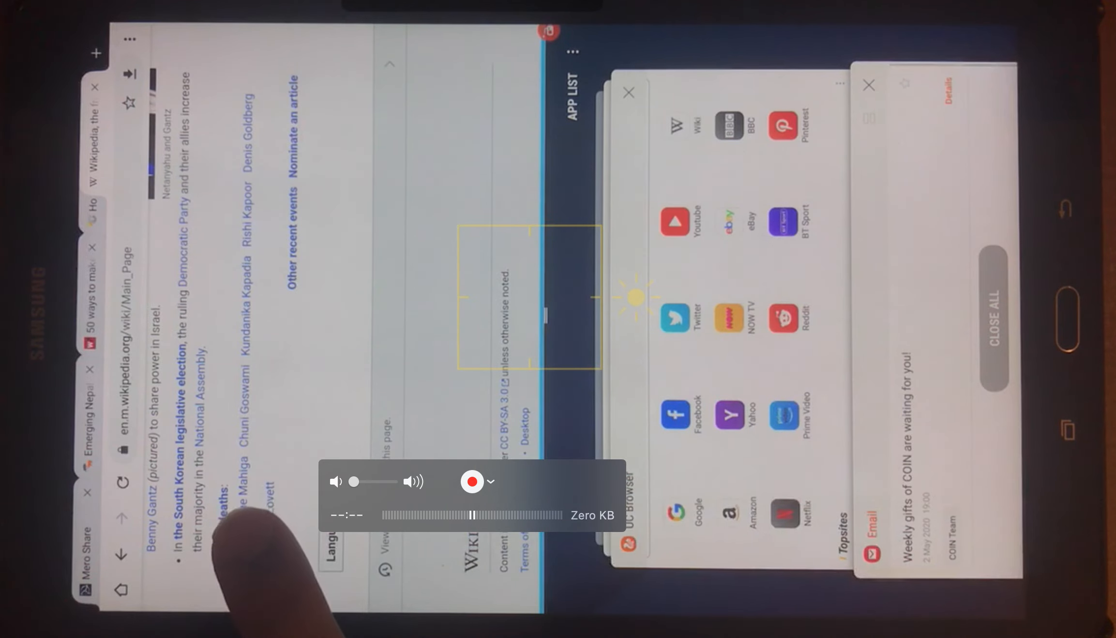
pyautogui.scroll(3)
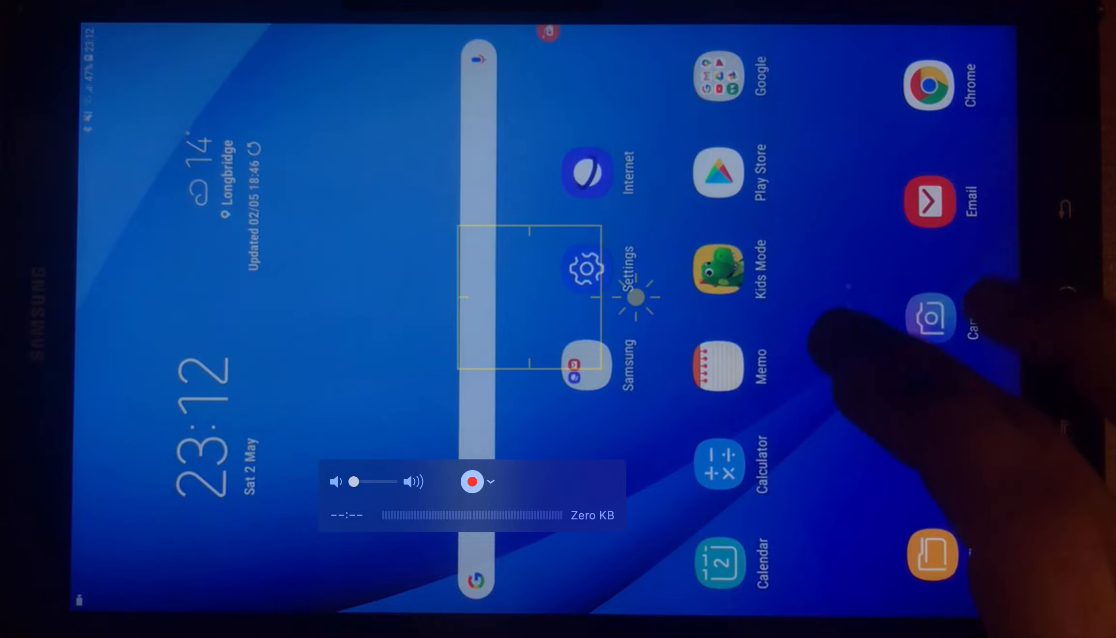
# Move to the second home screen page with Word, Excel, PowerPoint, YouTube and Gboard
pyautogui.hscroll(-3)
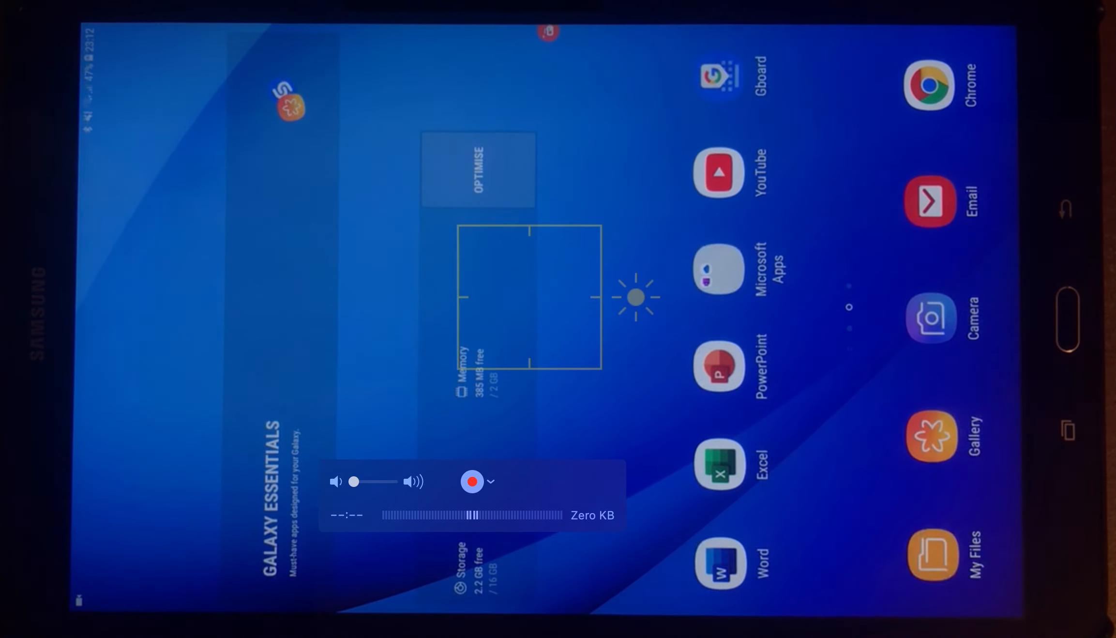